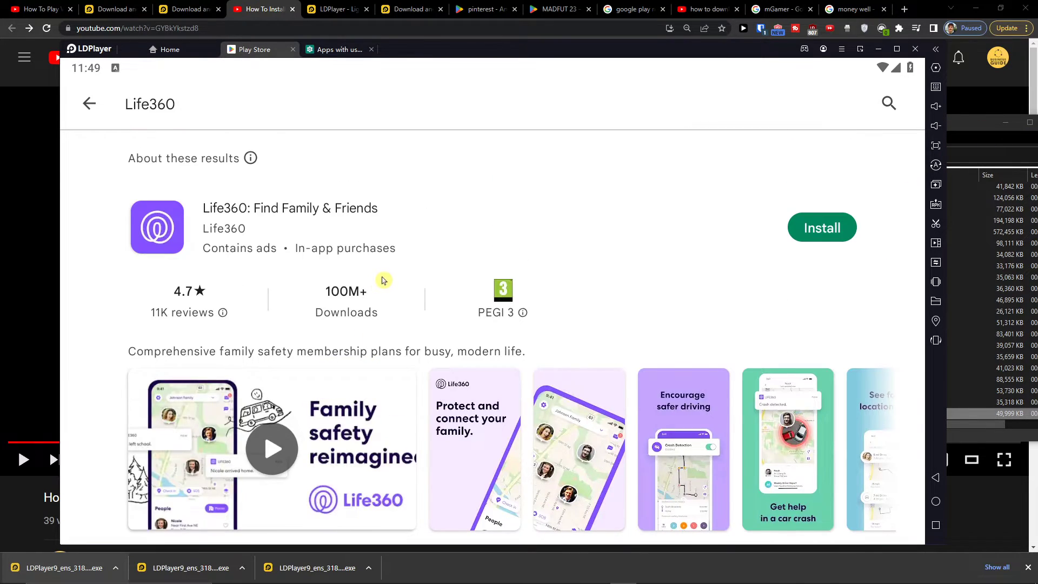
pyautogui.moveTo(640, 196)
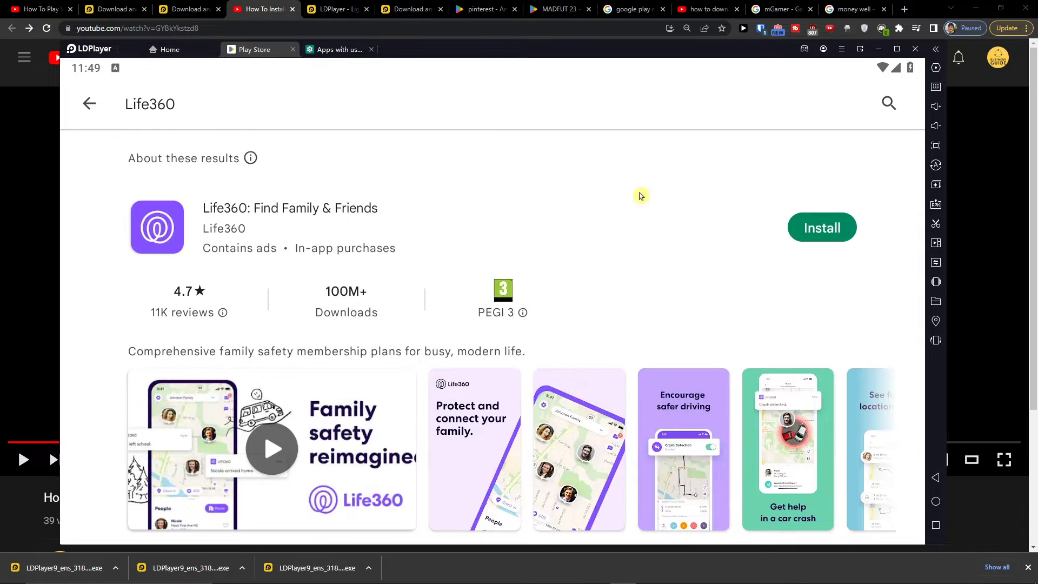
# Step: Go from the YouTube tutorial to the ldplayer.net homepage
pyautogui.click(36, 8)
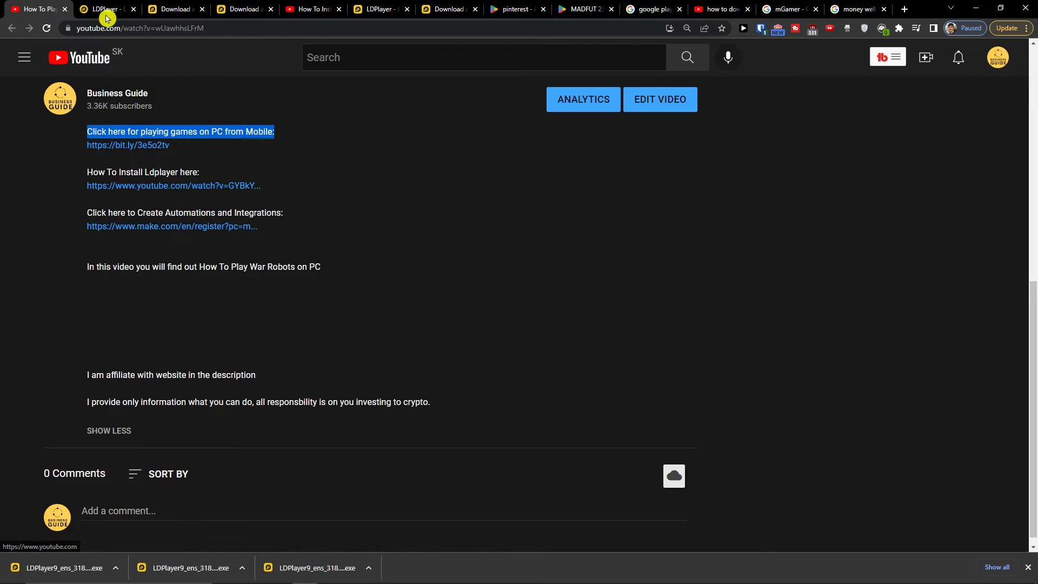
pyautogui.click(103, 8)
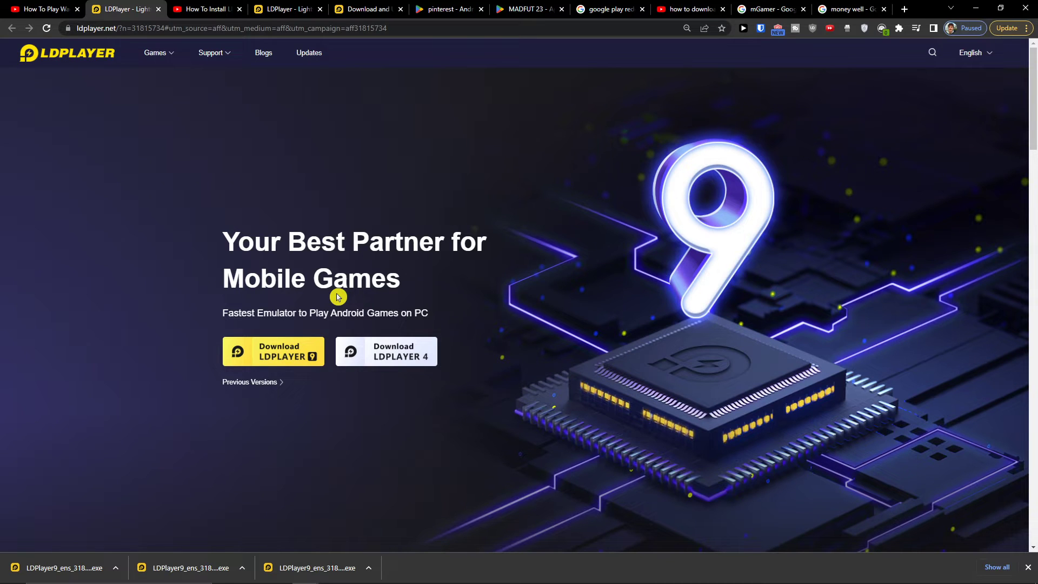
# Step: Start the LDPlayer 9 download and return to the 'How To Install' video
pyautogui.click(272, 350)
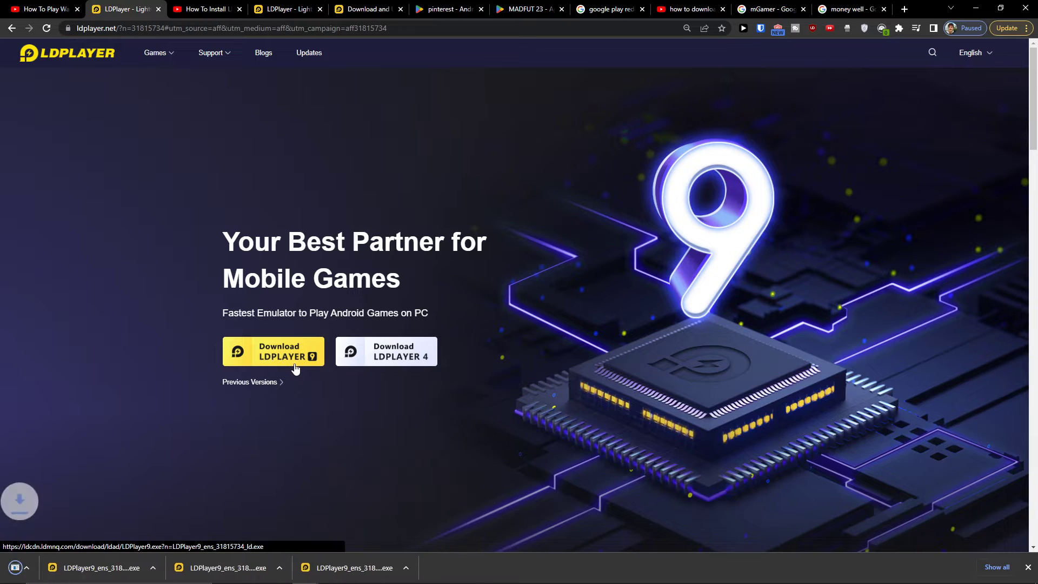
pyautogui.click(272, 350)
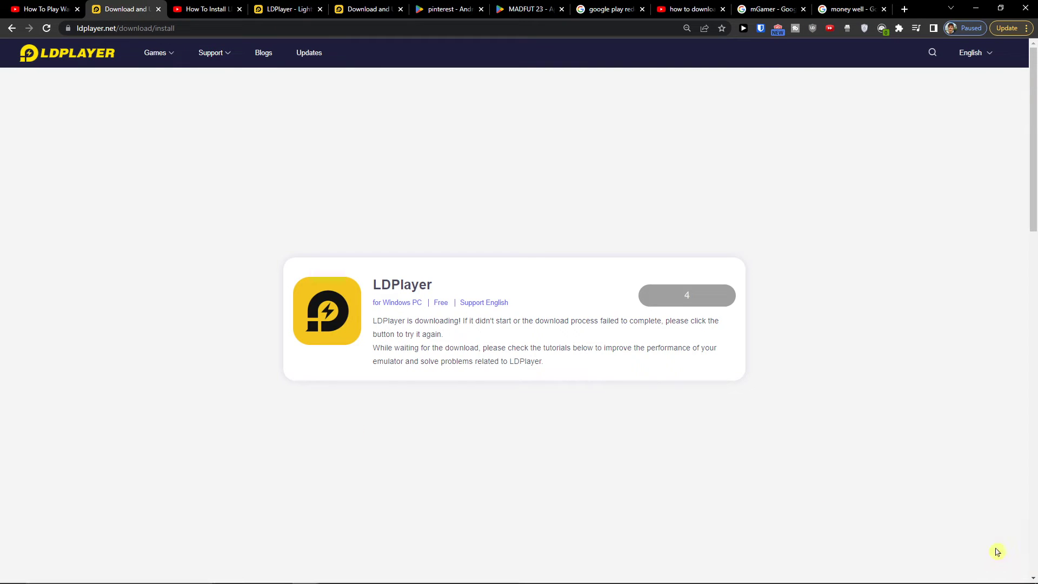
pyautogui.click(207, 9)
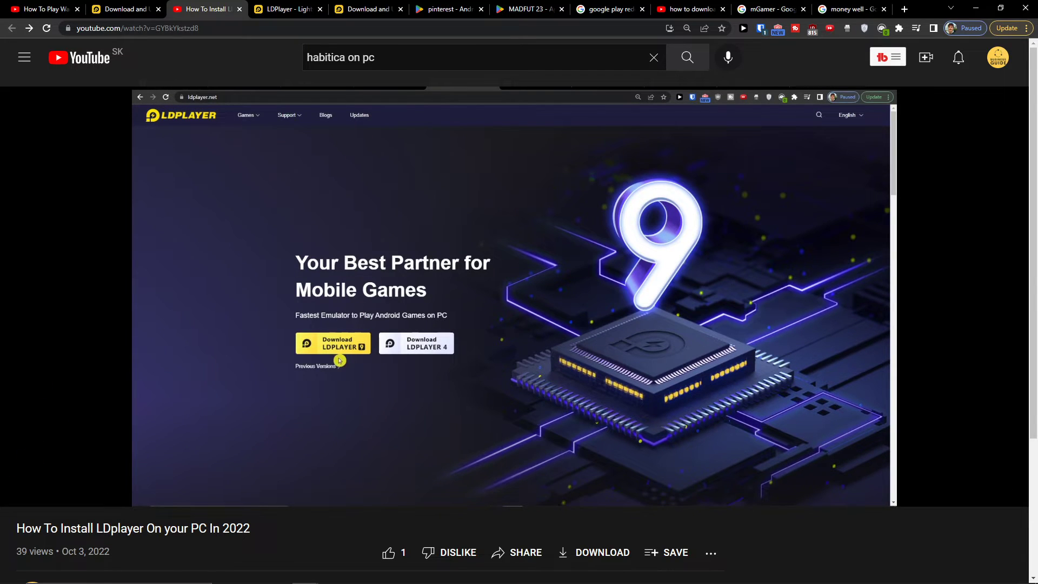
# Step: Follow the tutorial: install LDPlayer into the Hry folder, rejecting the Opera offer
pyautogui.click(333, 343)
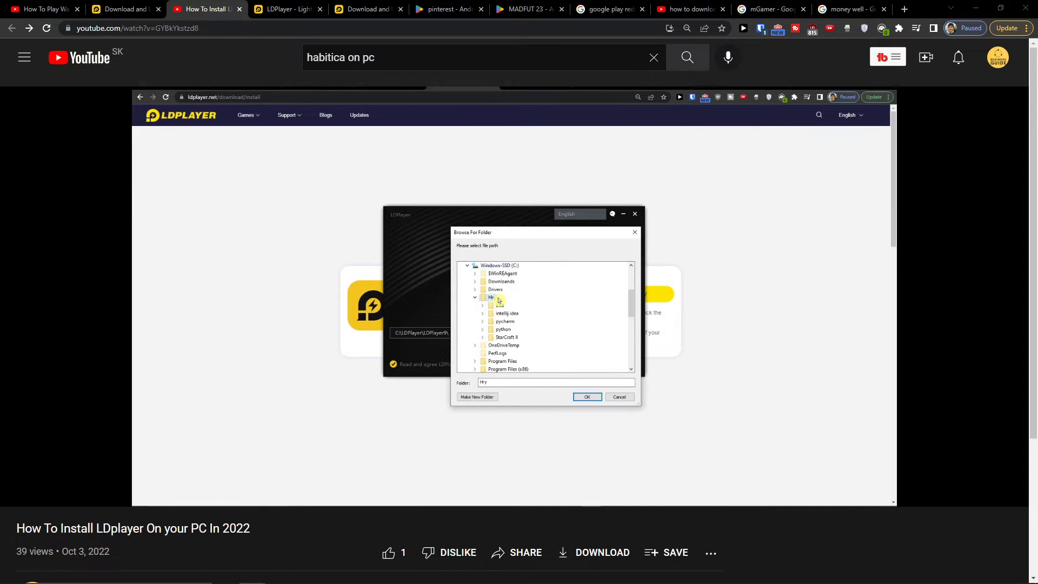
pyautogui.click(585, 396)
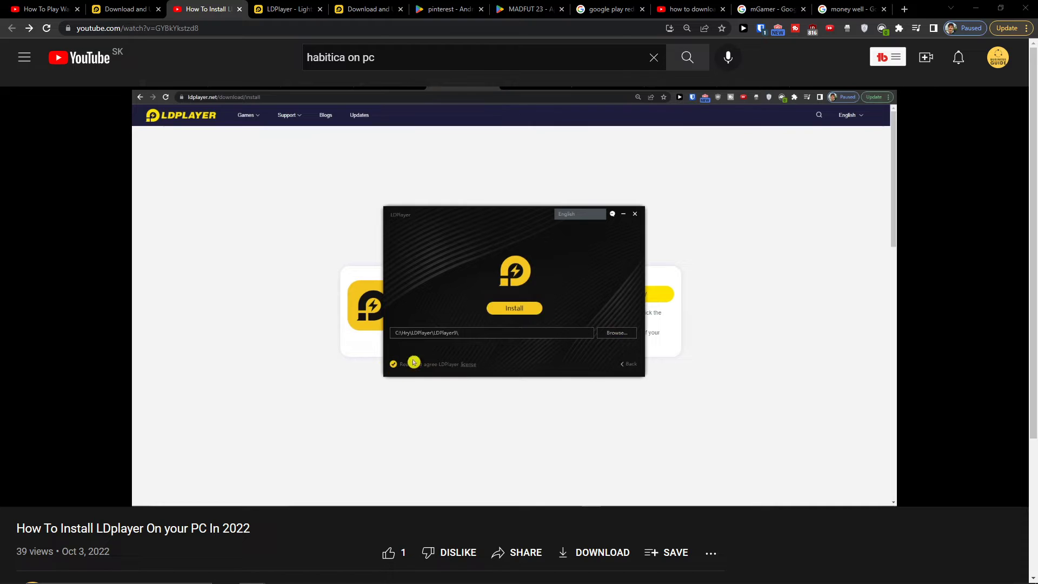
pyautogui.click(514, 307)
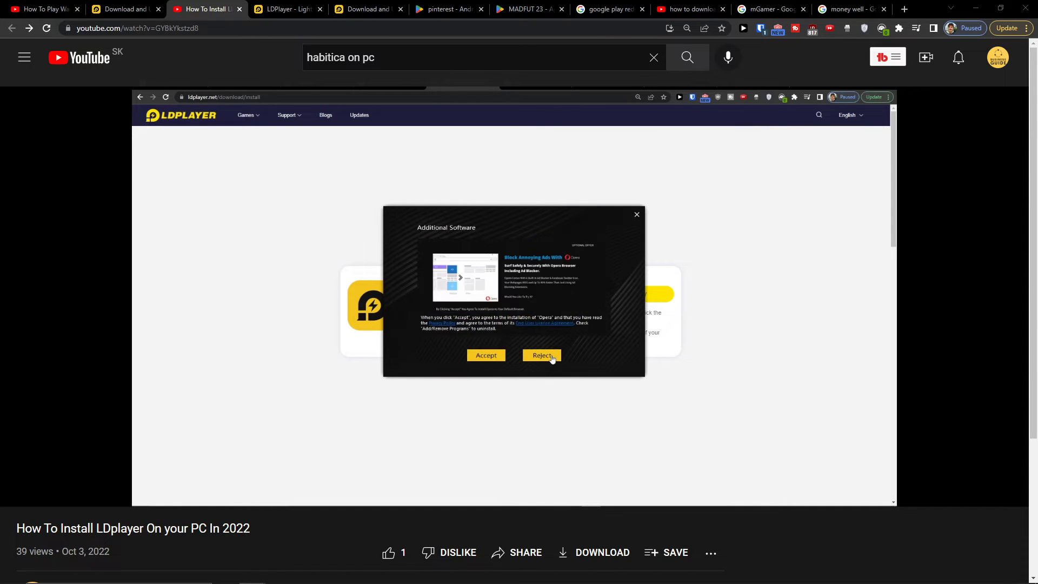
pyautogui.click(541, 355)
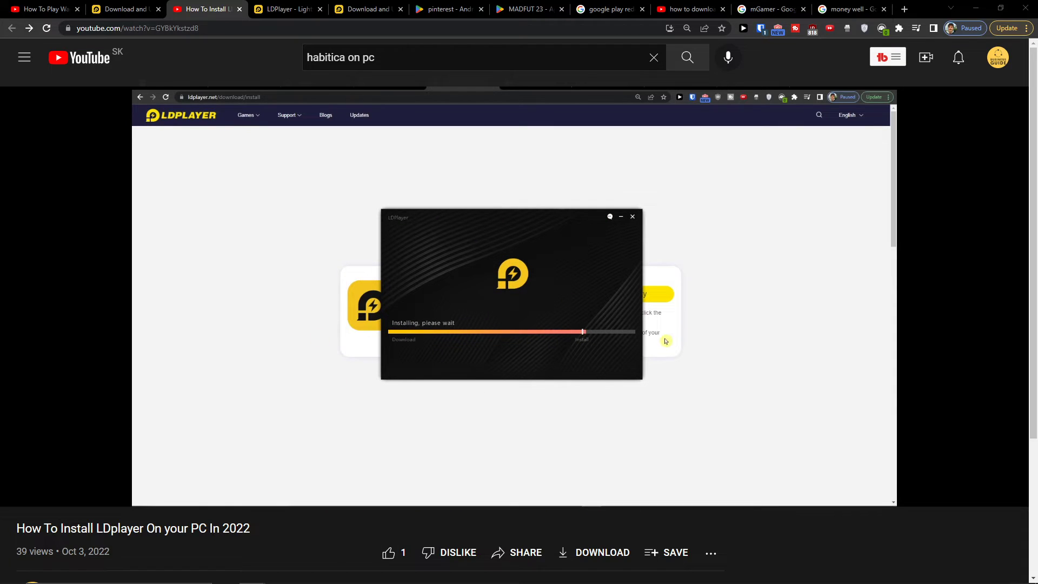
pyautogui.moveTo(676, 346)
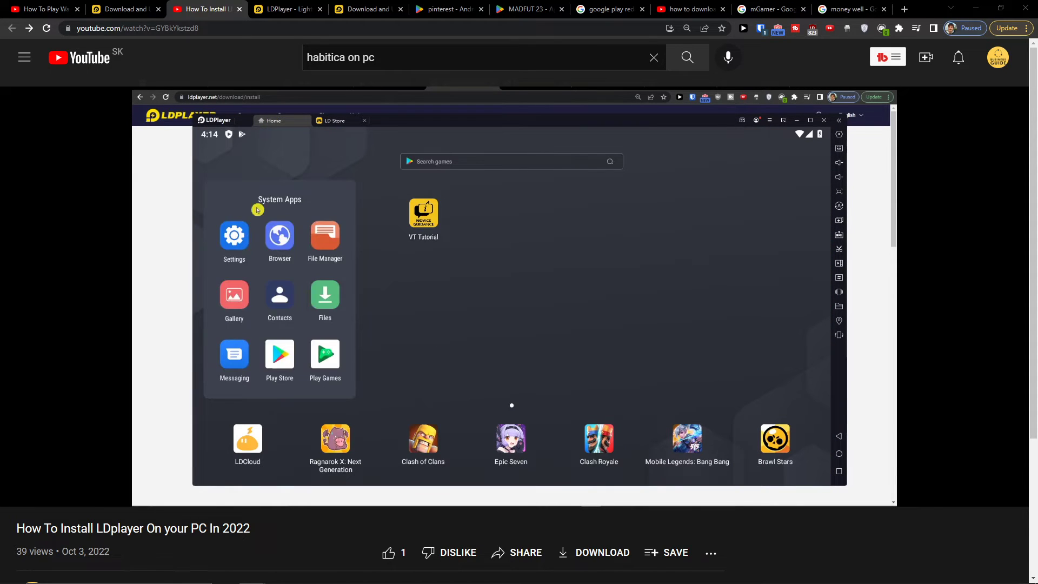
# Step: Bring the LDPlayer window with the Life360 Play Store results to the front
pyautogui.click(279, 359)
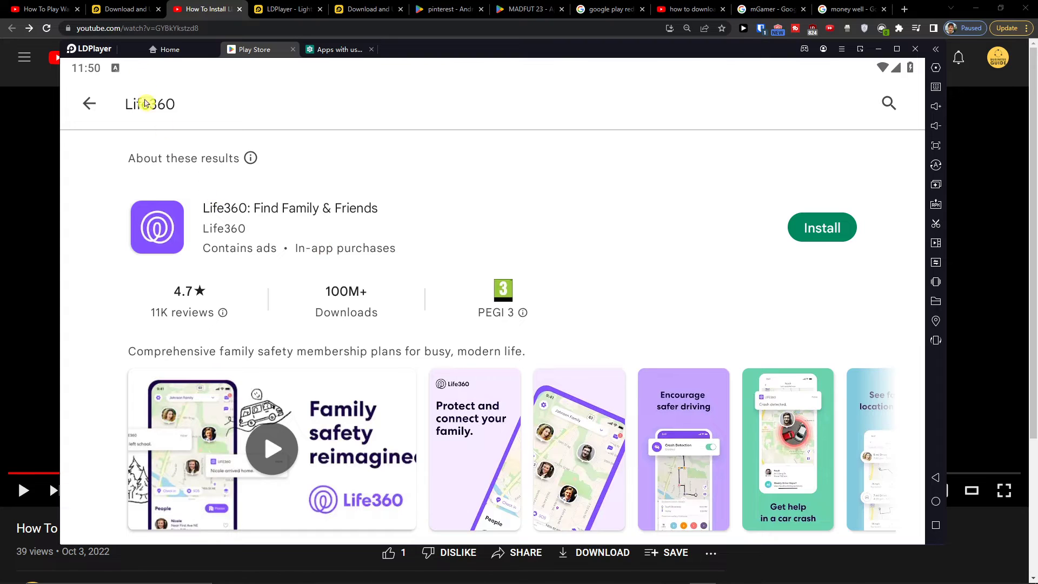
# Step: Install Life360 from the Play Store search results until it shows Installed
pyautogui.click(169, 49)
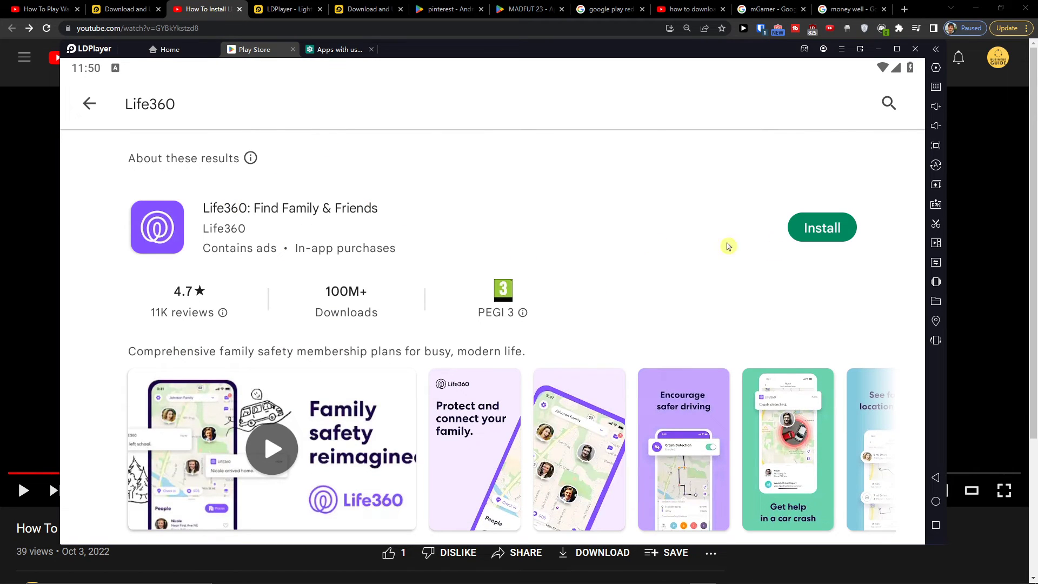
pyautogui.click(821, 227)
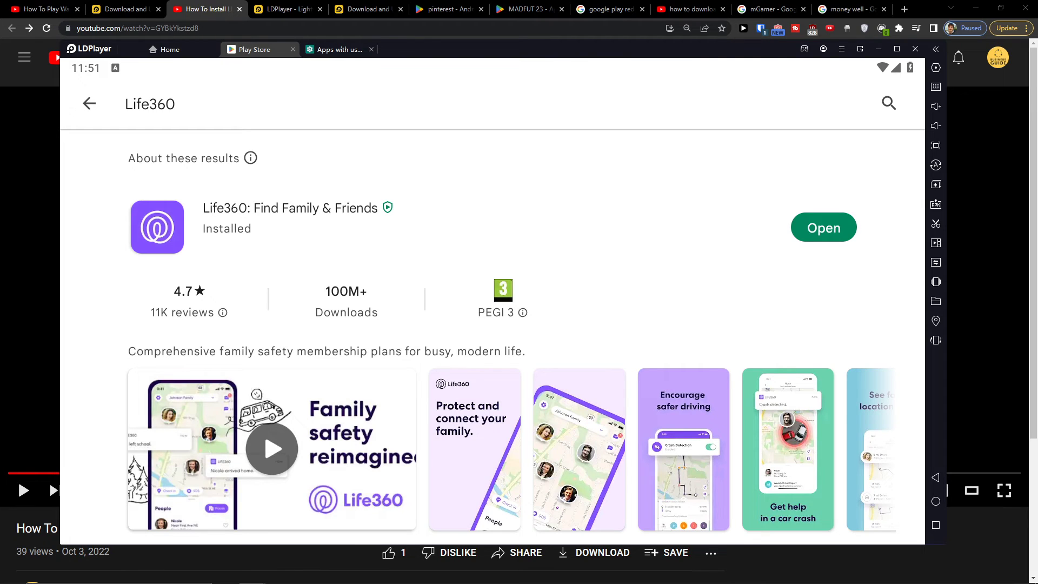
# Step: Open Life360 and tap 'Get started' to reach the phone-number sign-up
pyautogui.click(822, 227)
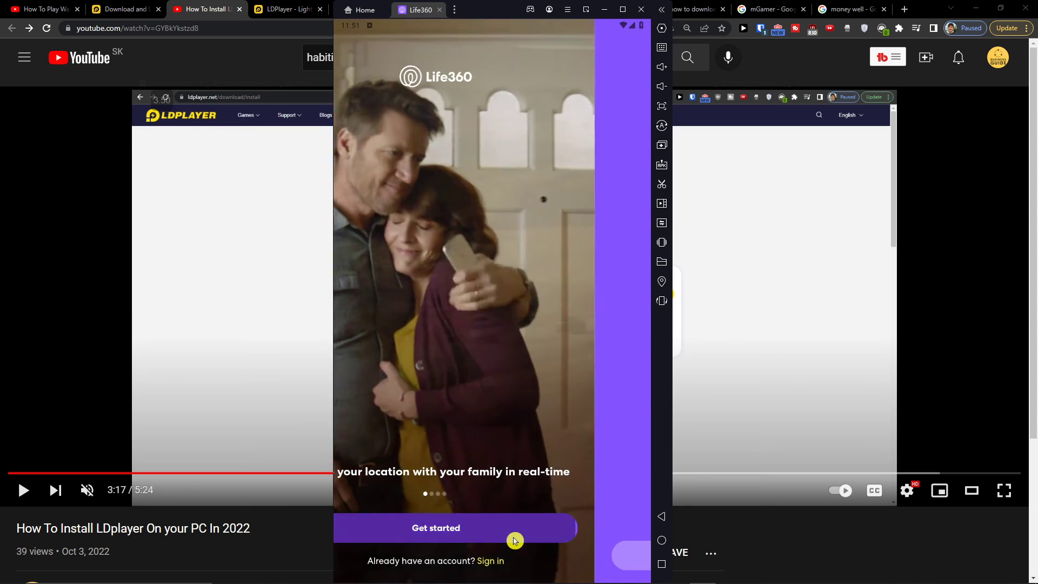
pyautogui.click(435, 527)
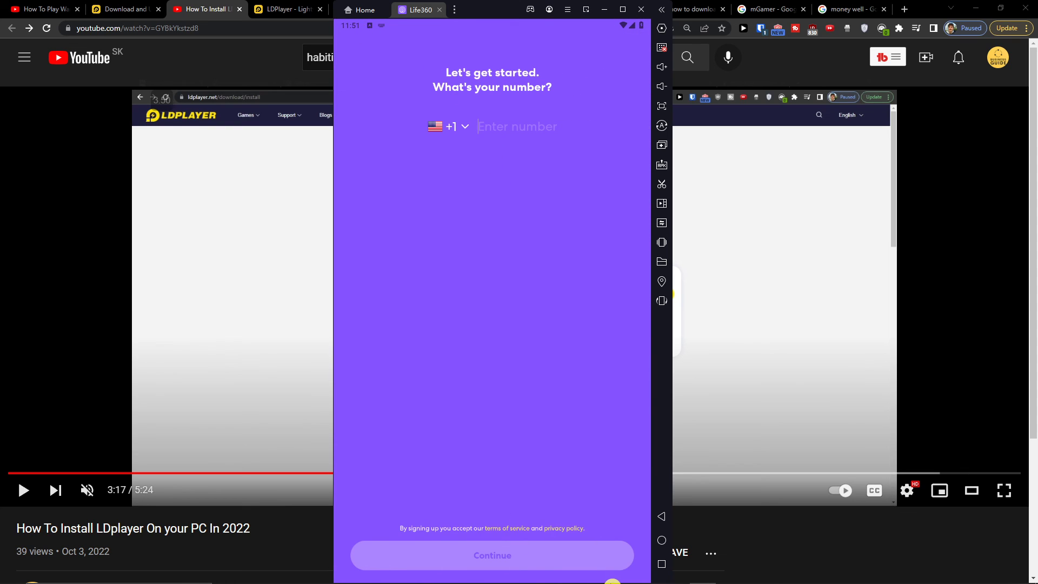